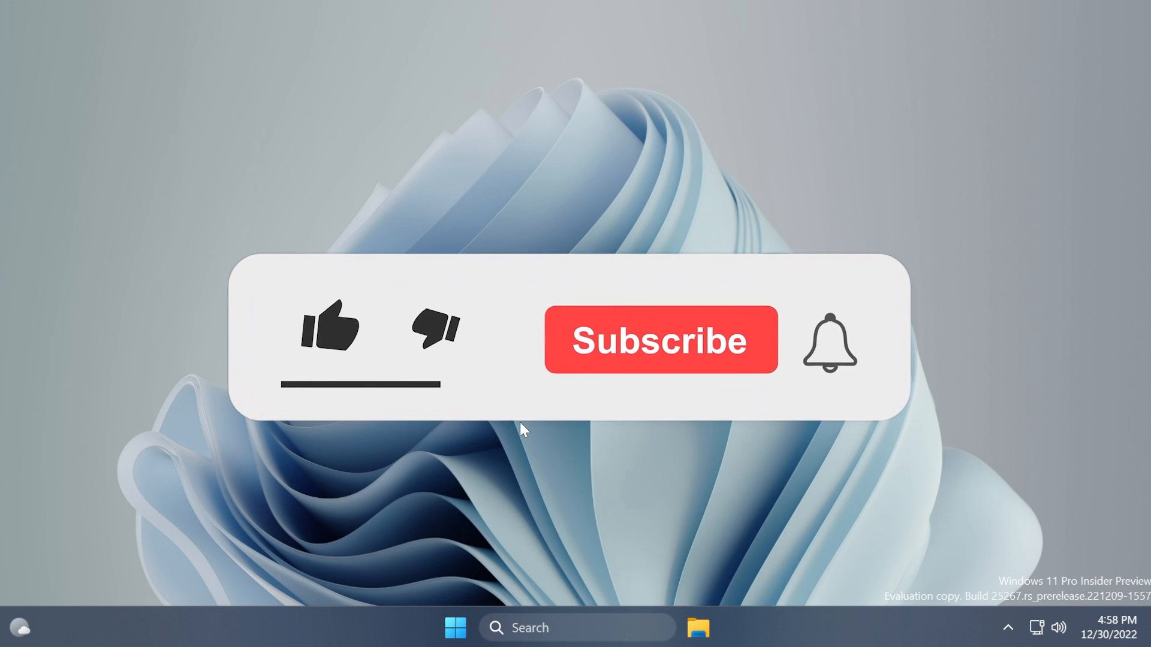
# Step: Launch μTorrent and wait until the Windows Security firewall prompt appears
pyautogui.click(329, 329)
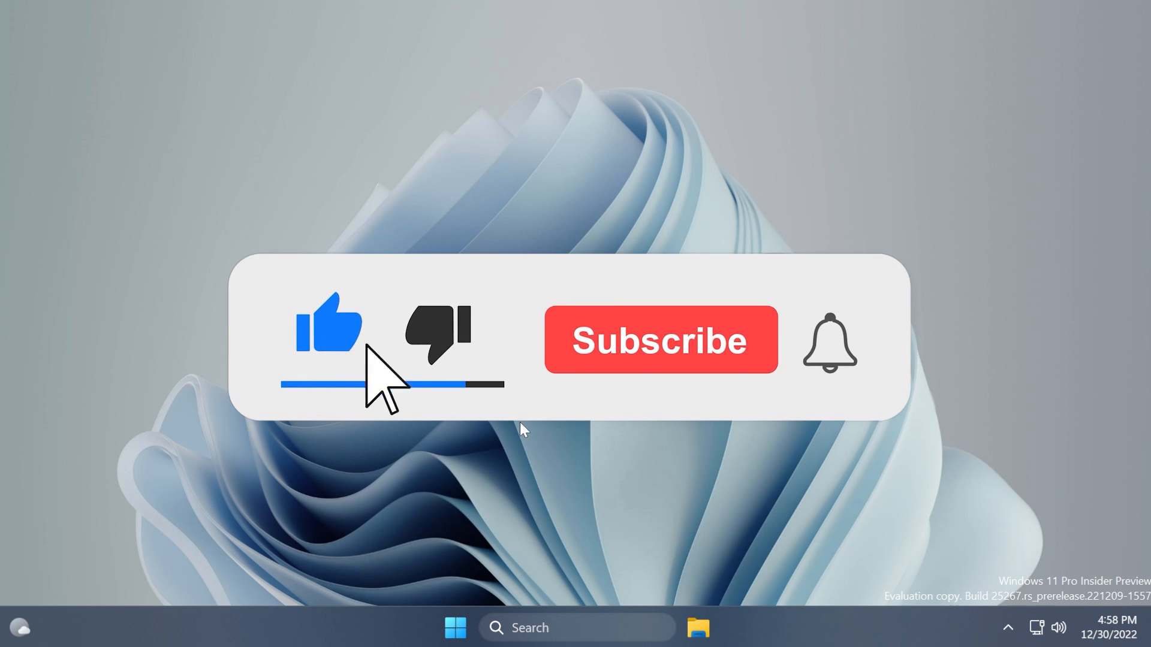
pyautogui.click(659, 339)
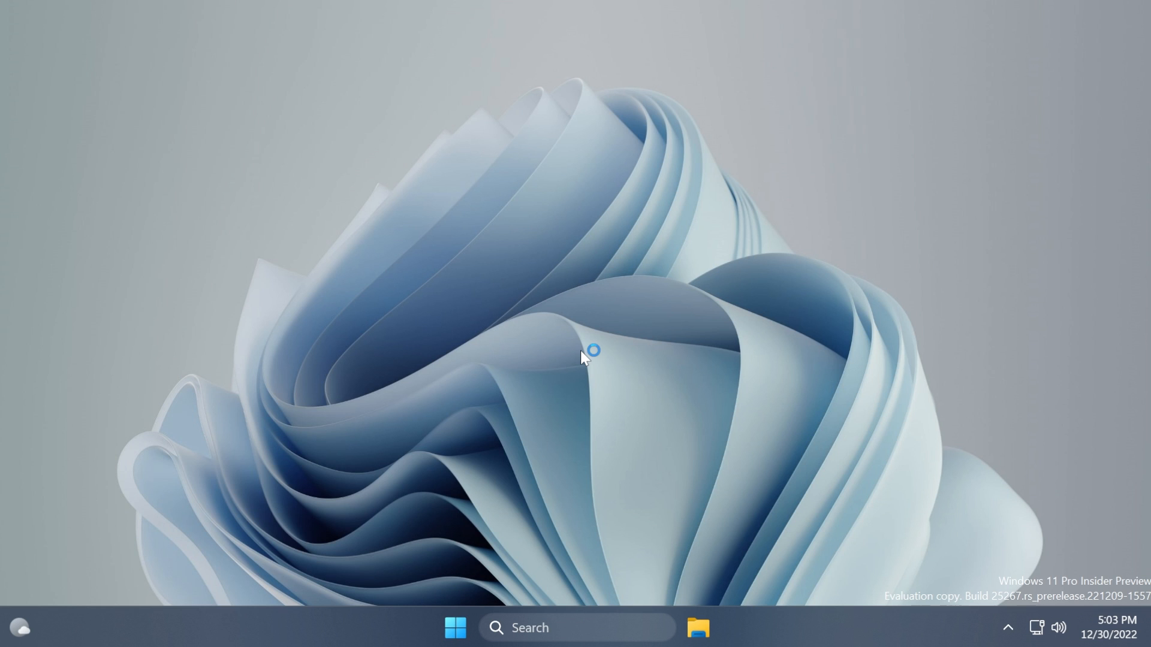
pyautogui.moveTo(583, 358)
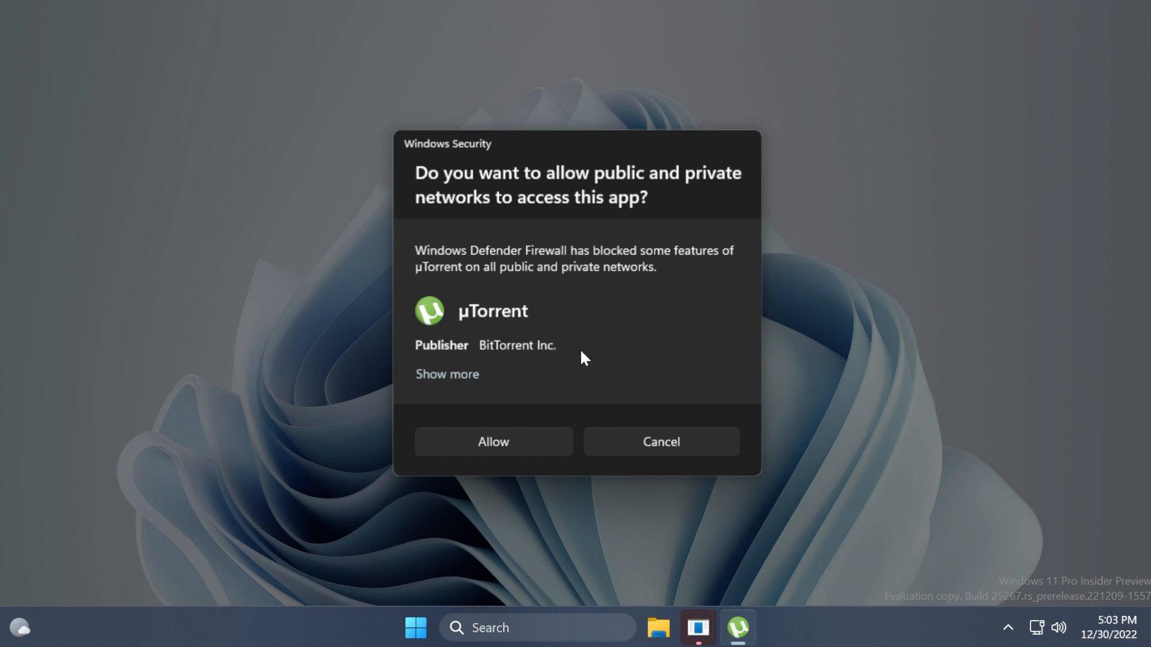
pyautogui.moveTo(470, 217)
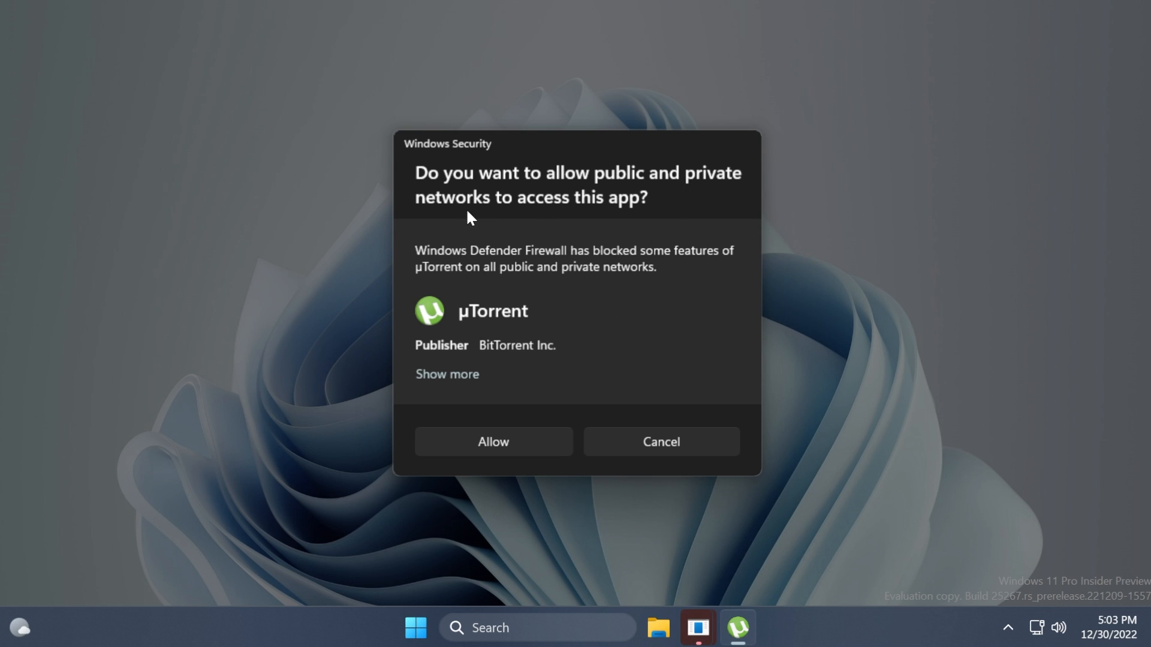
pyautogui.moveTo(560, 266)
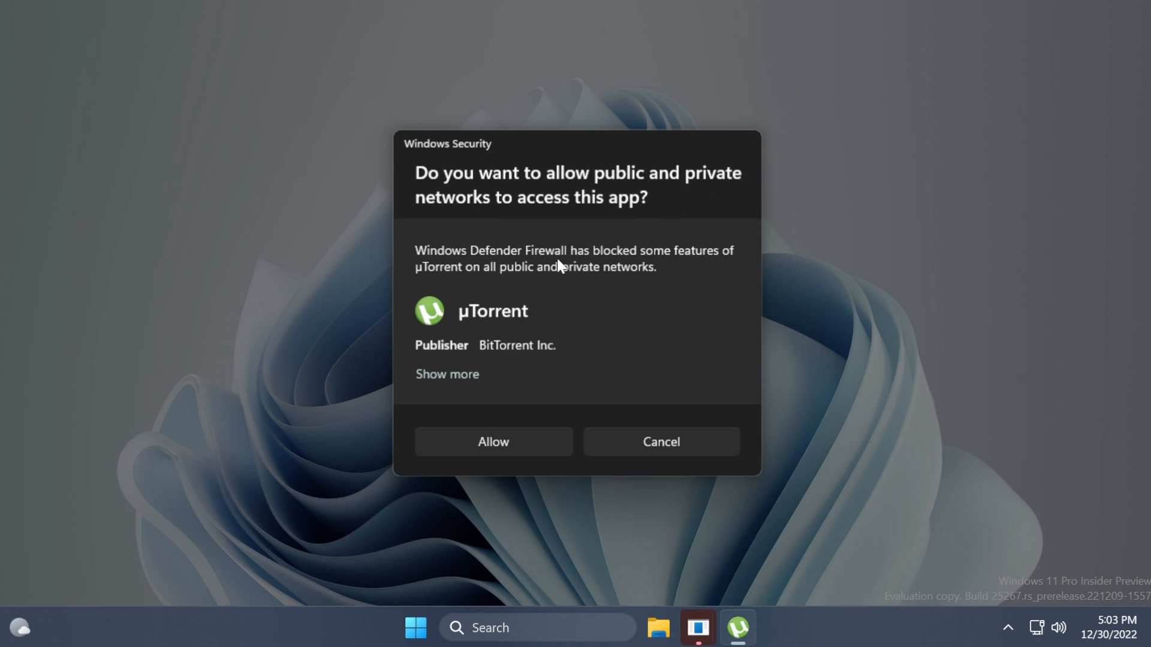
pyautogui.moveTo(484, 288)
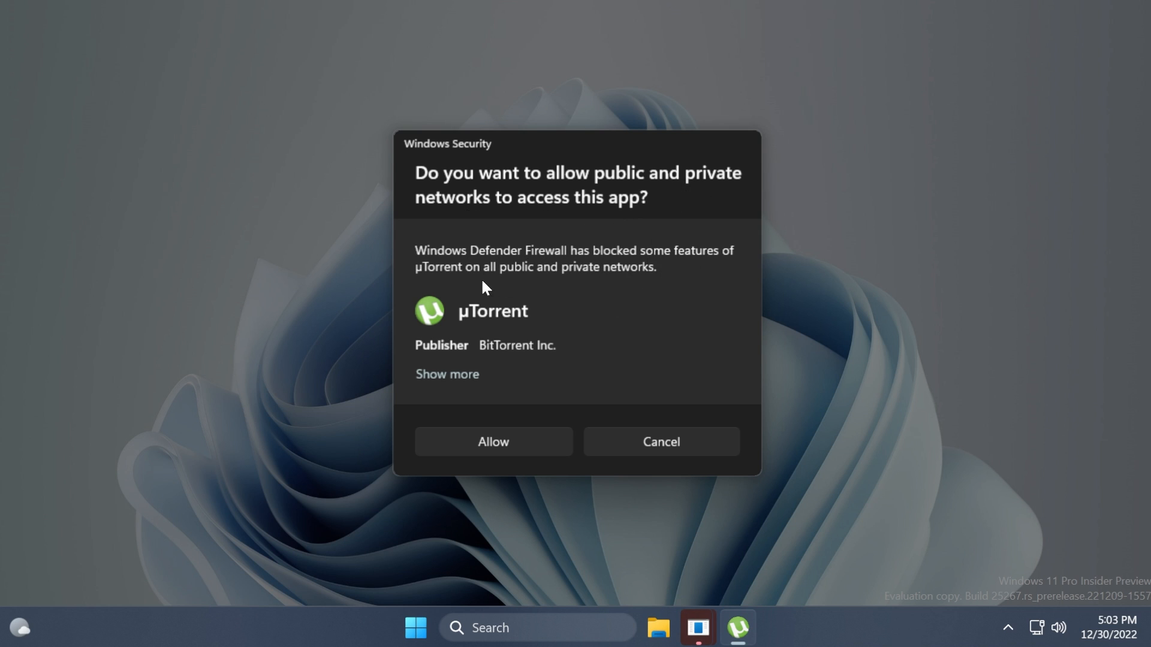
pyautogui.moveTo(628, 295)
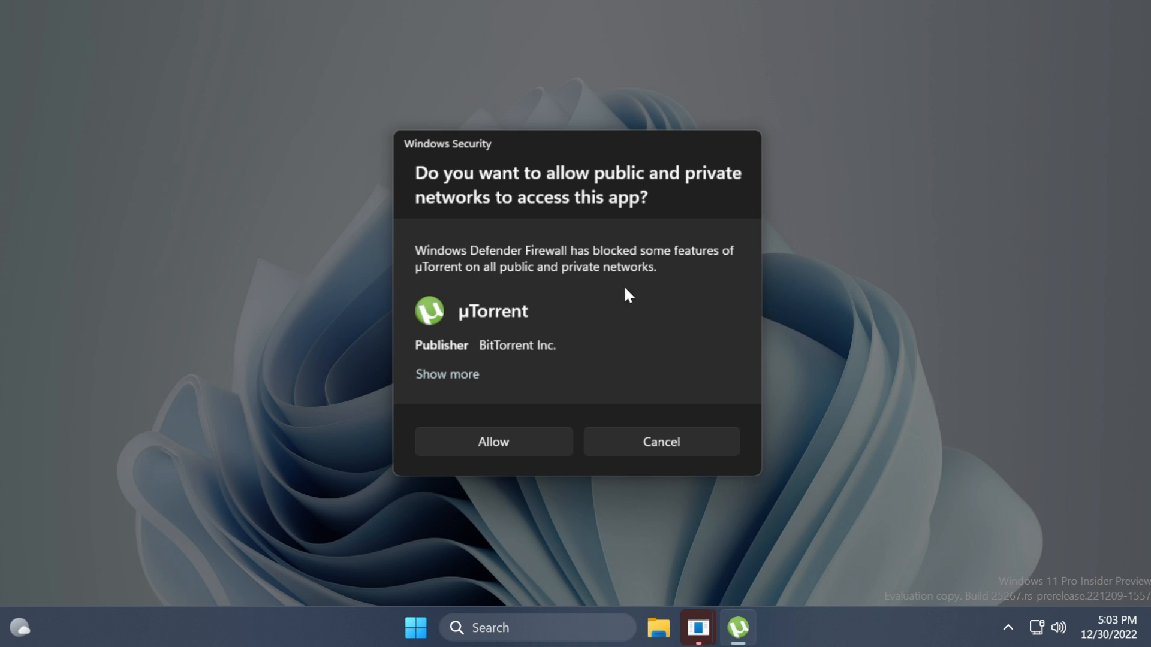
pyautogui.moveTo(473, 389)
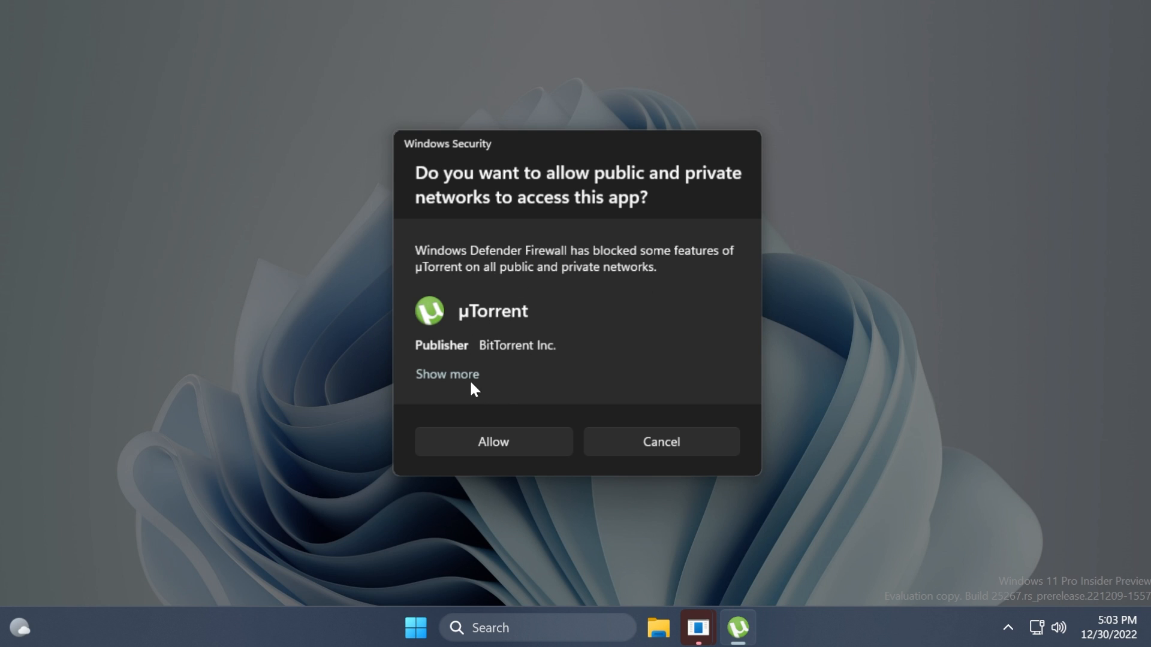
# Step: Expand the μTorrent prompt and tick Private networks alongside Public networks
pyautogui.click(447, 374)
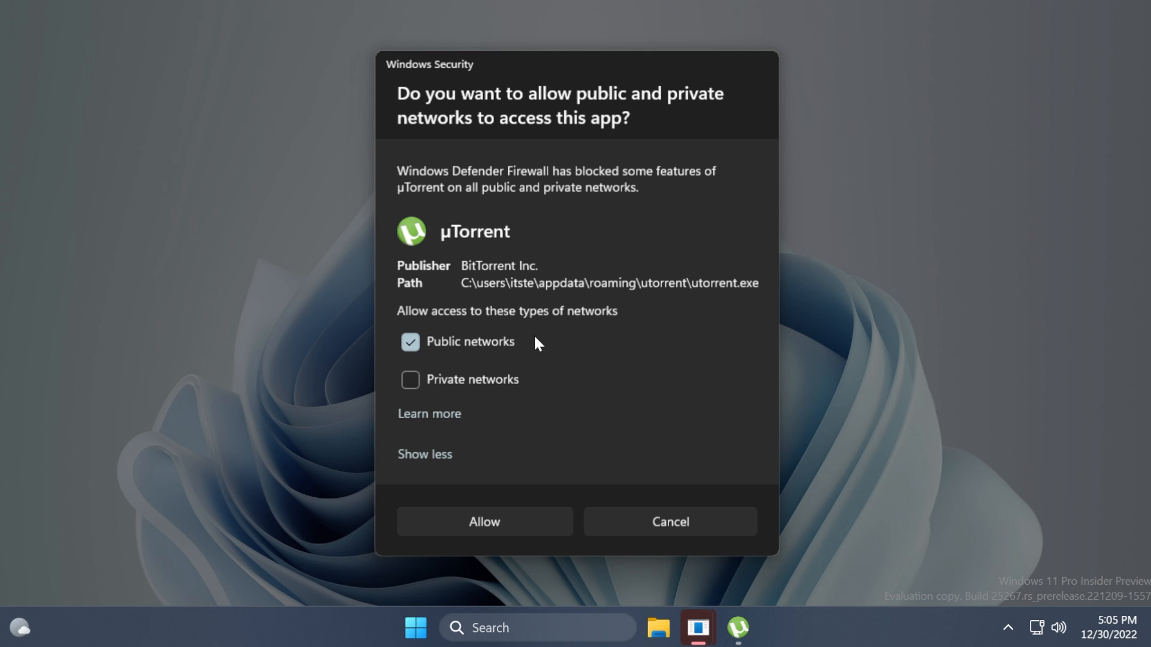
pyautogui.moveTo(519, 307)
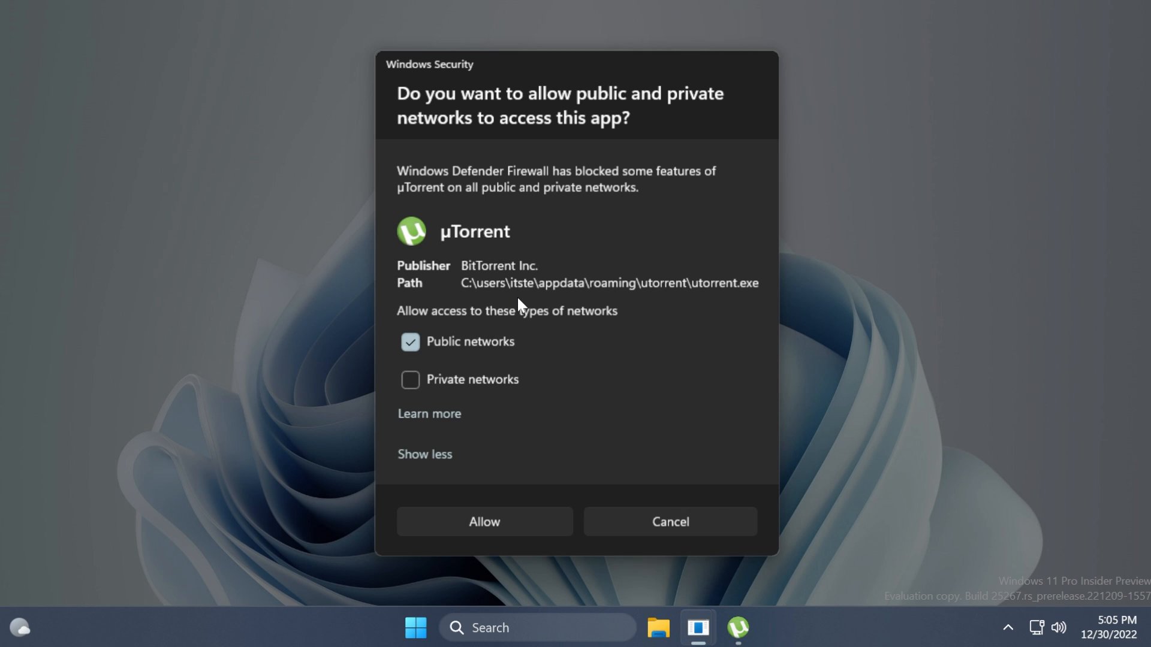
pyautogui.moveTo(452, 321)
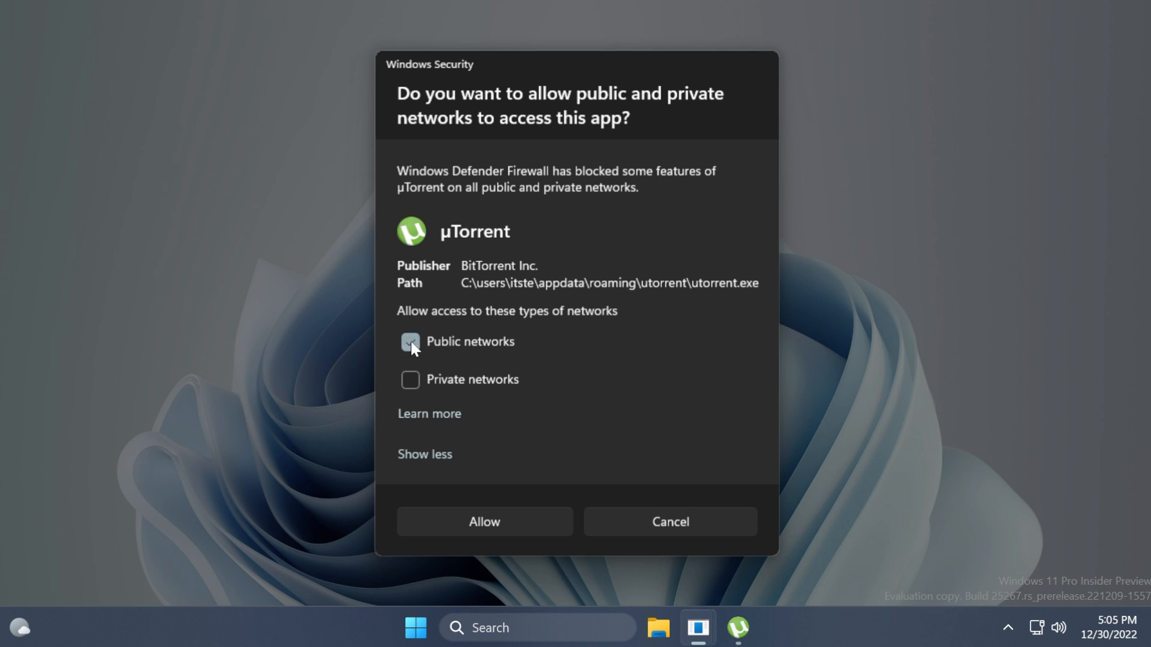
pyautogui.click(410, 380)
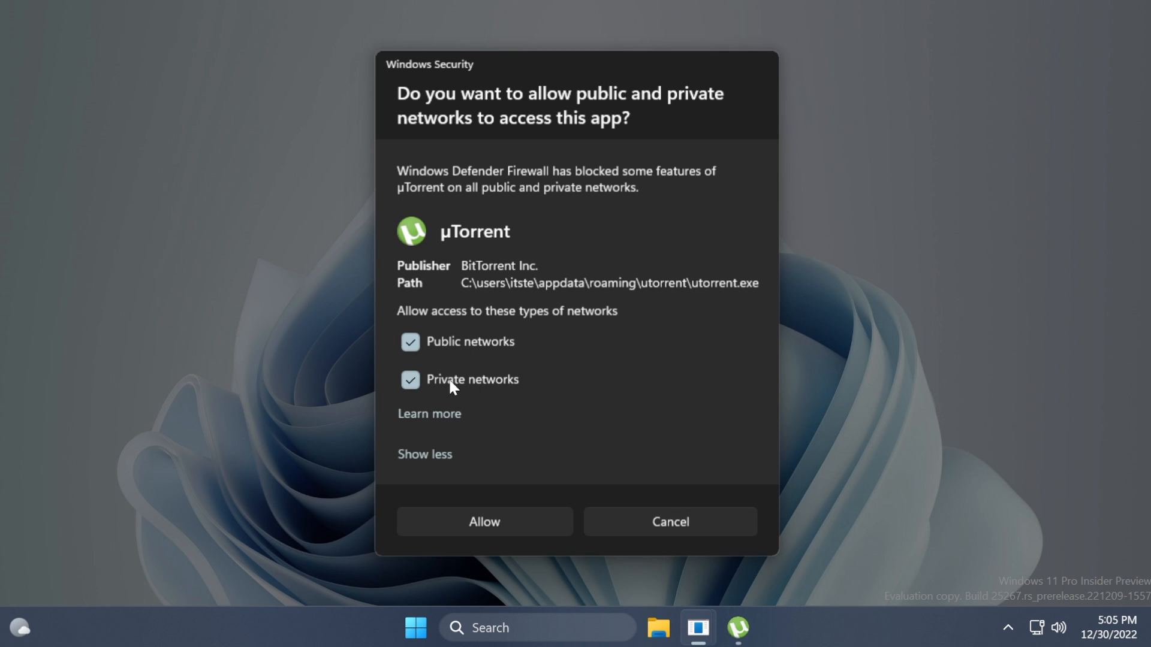
pyautogui.moveTo(511, 409)
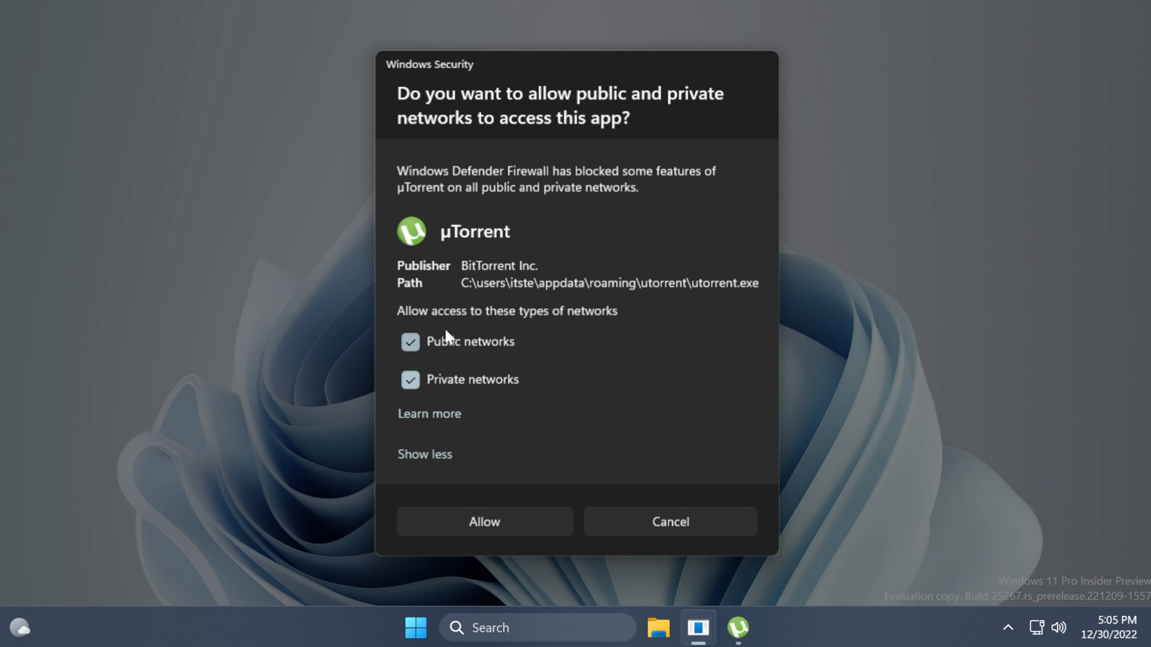
# Step: Collapse the prompt details and allow μTorrent on public and private networks
pyautogui.click(424, 454)
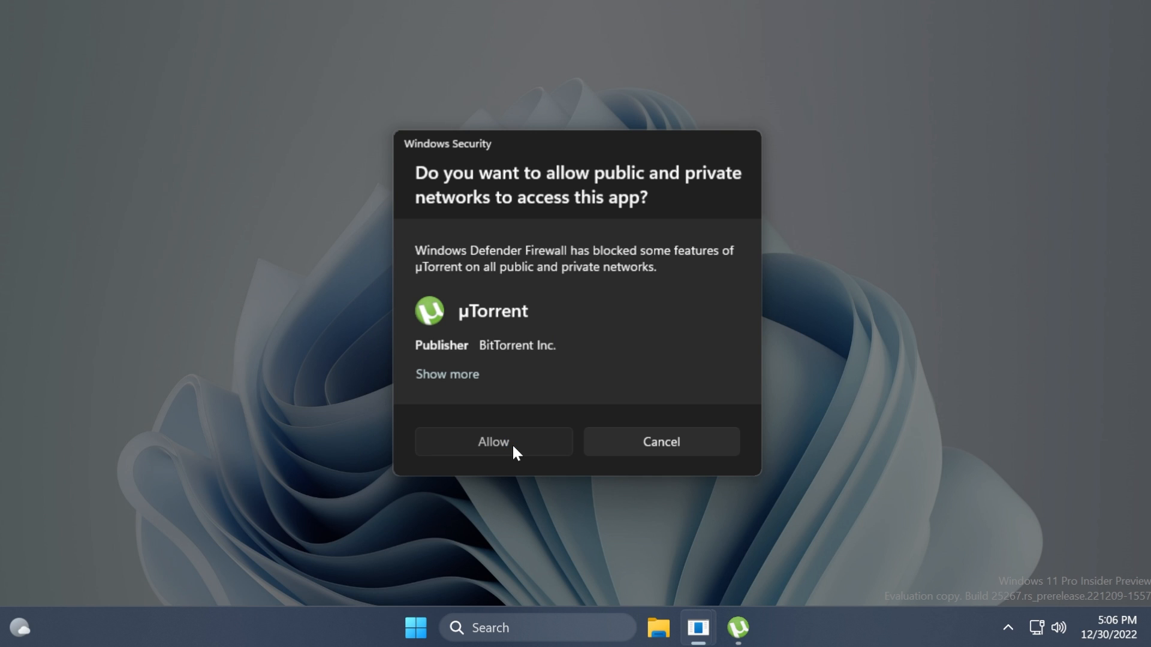
pyautogui.click(492, 441)
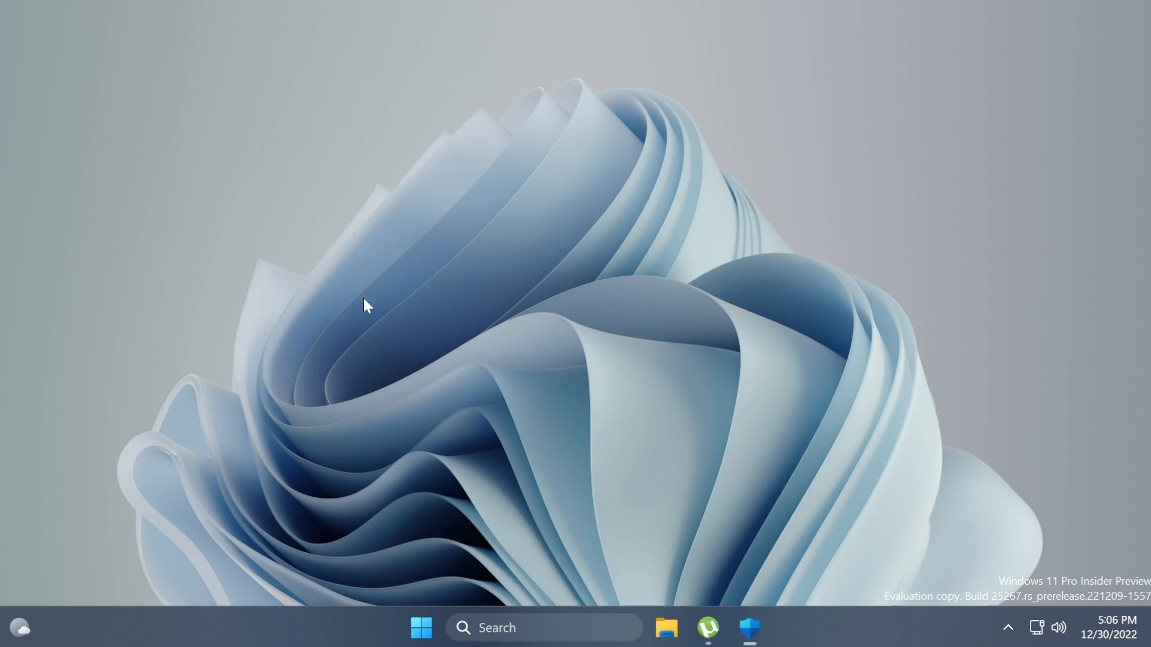
# Step: Open Windows Security's Firewall & network protection page and choose Allow an app through firewall
pyautogui.click(748, 627)
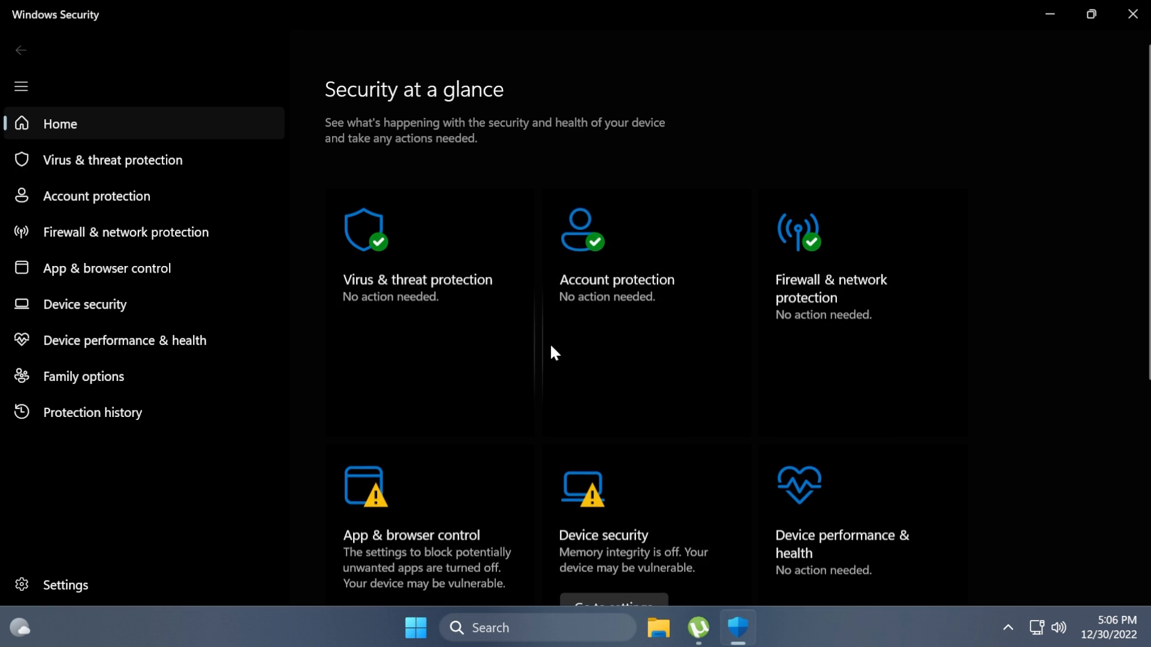
pyautogui.click(124, 232)
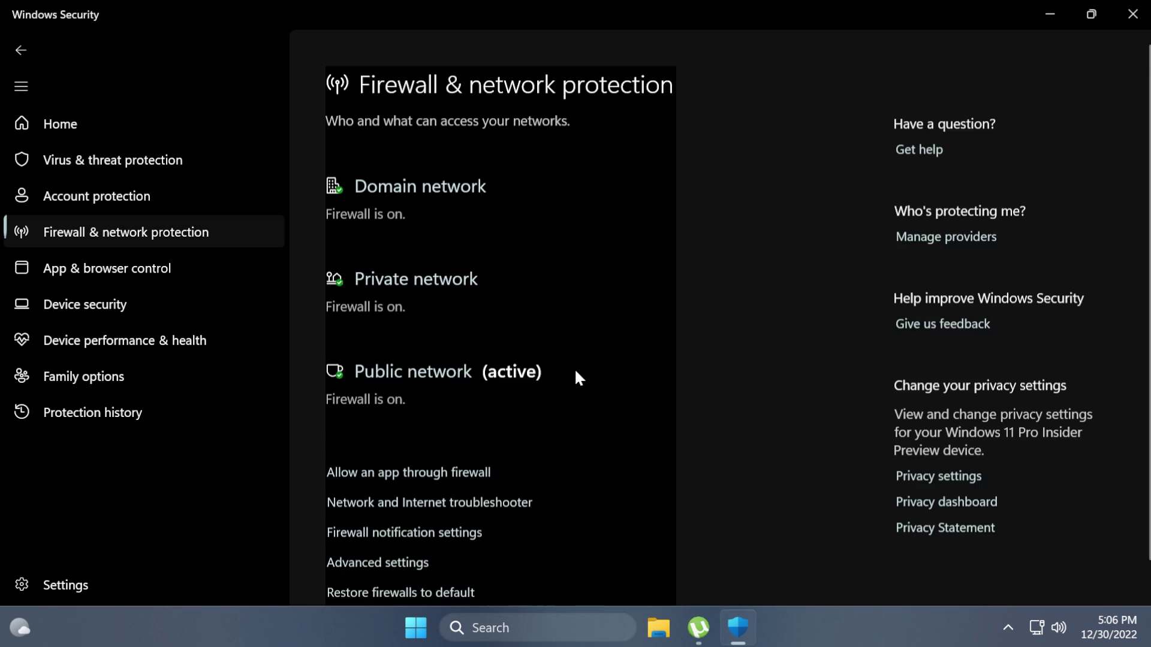
pyautogui.scroll(-3)
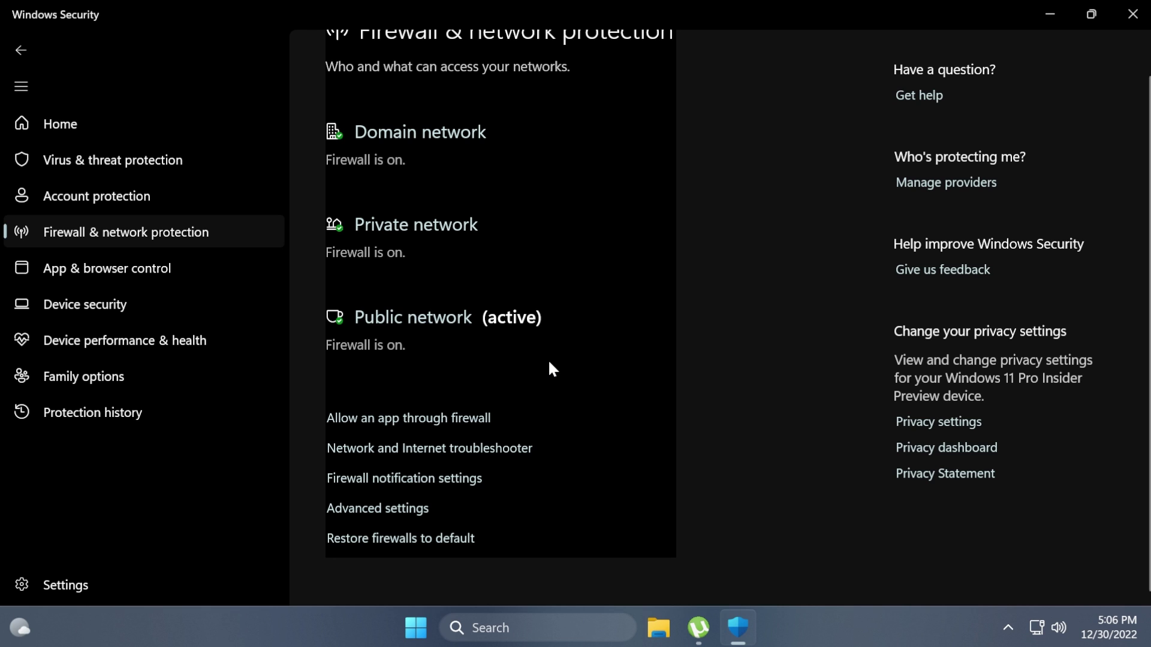
pyautogui.moveTo(429, 426)
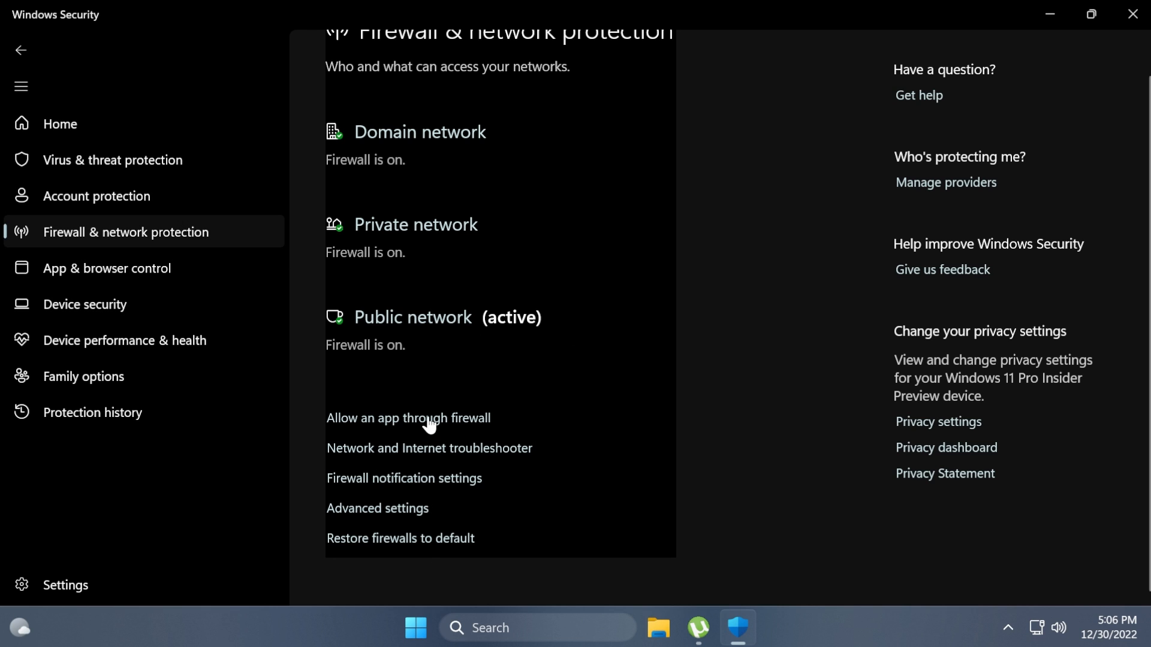
pyautogui.click(408, 421)
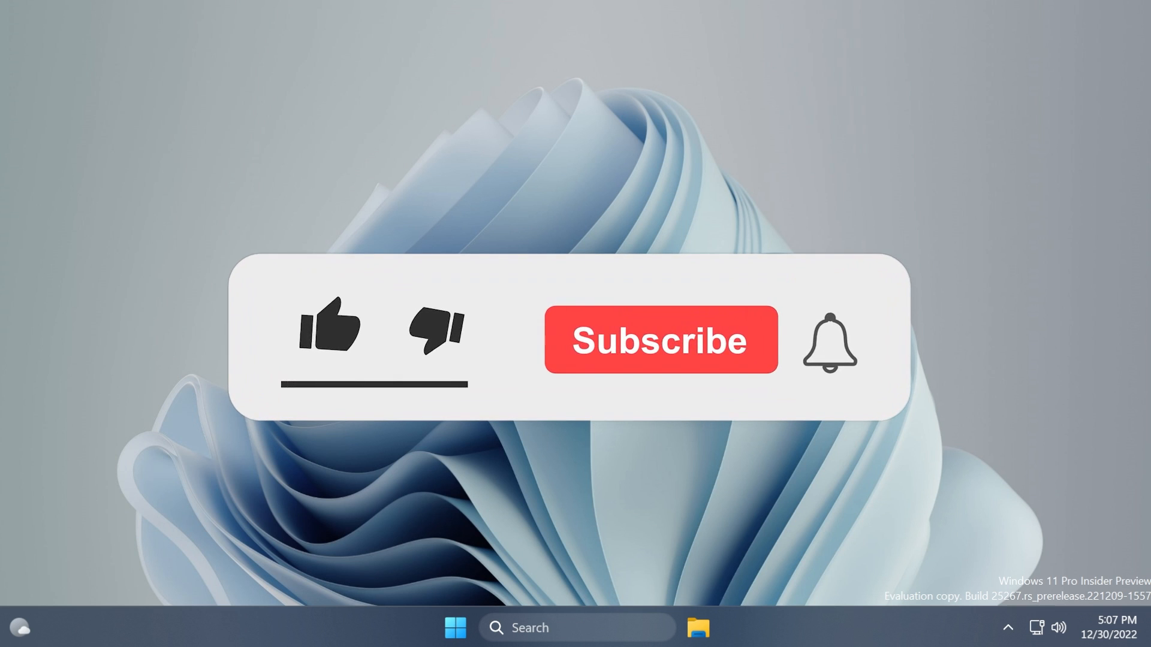
pyautogui.click(328, 325)
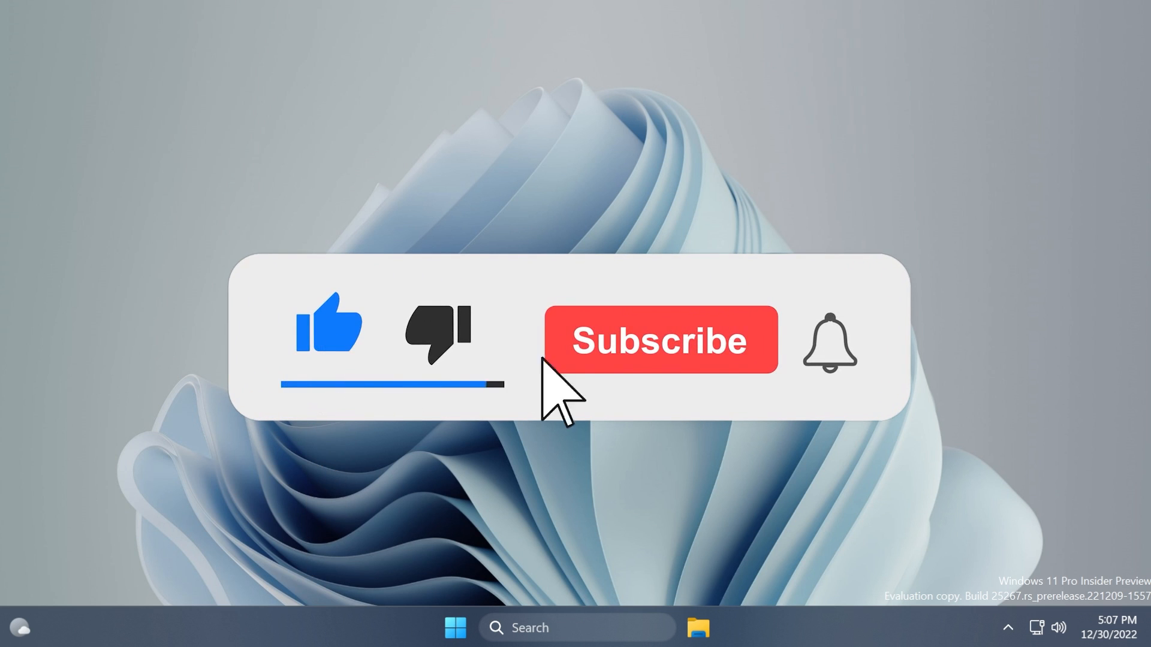
pyautogui.click(659, 340)
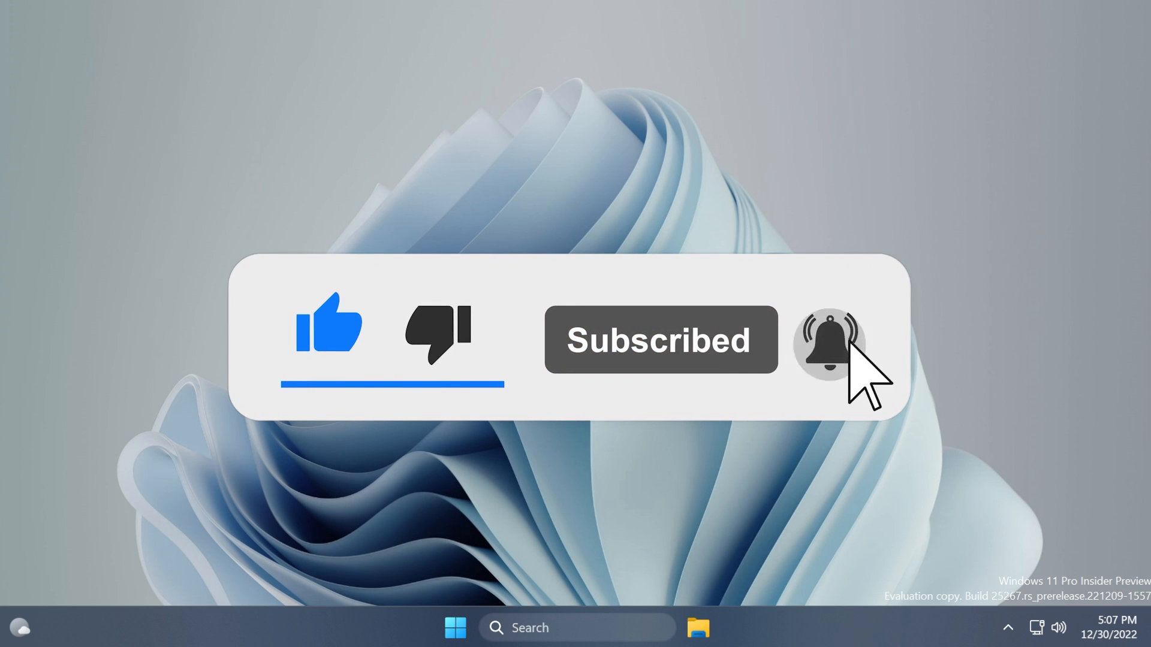